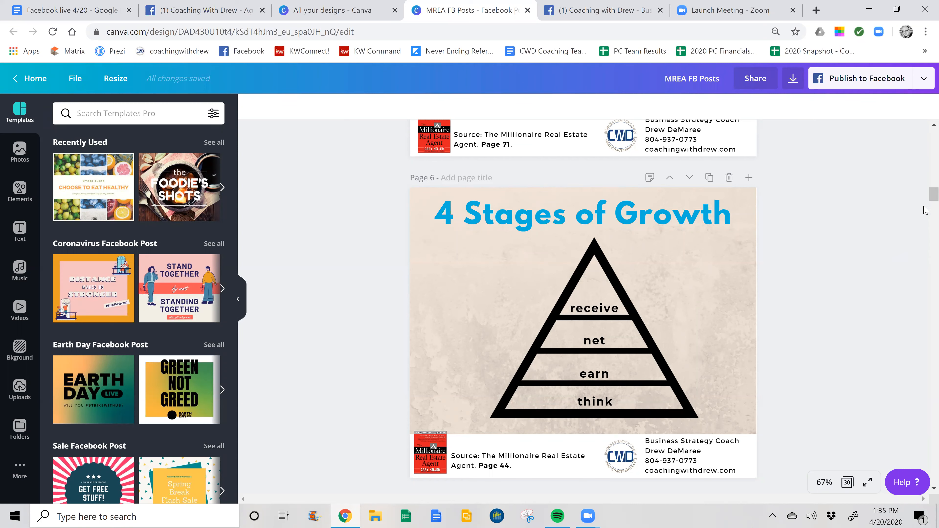
Step: Review the Canva pages and close the page notes holding the caption
scroll(down, 3)
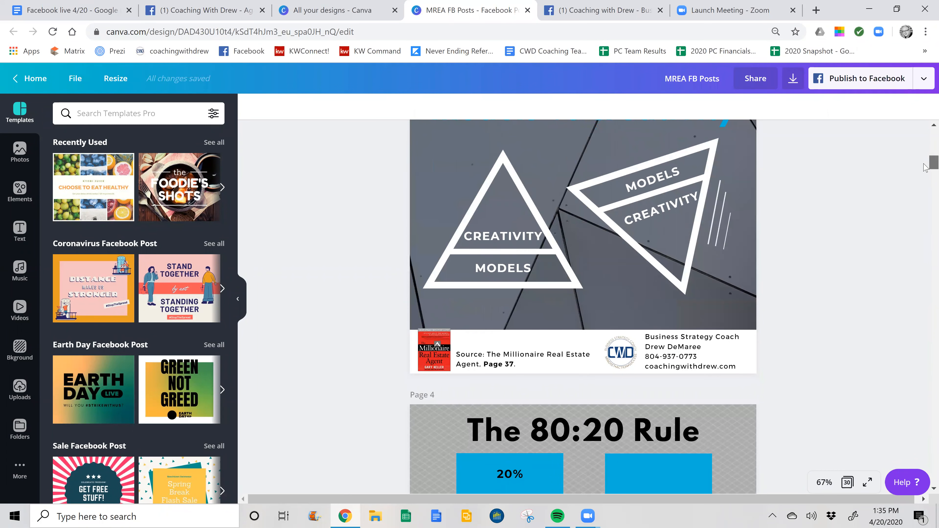
scroll(down, 3)
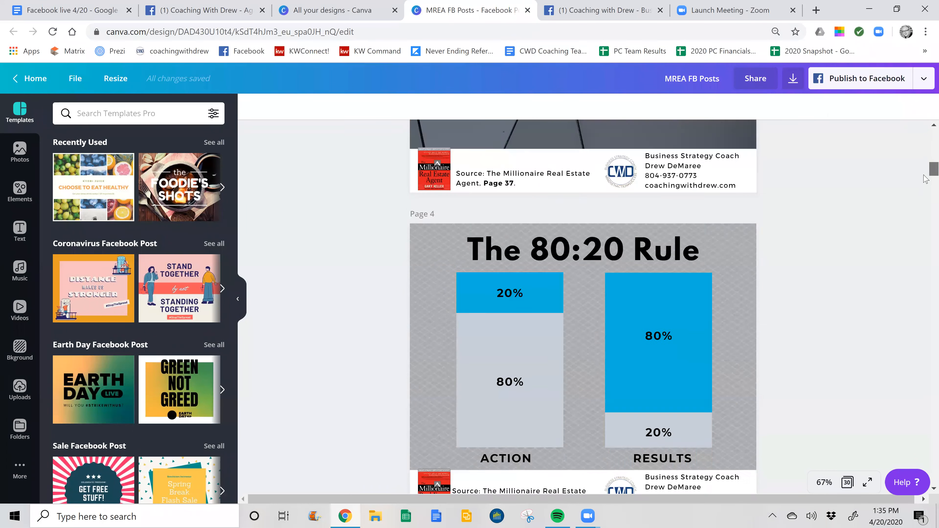
scroll(down, 3)
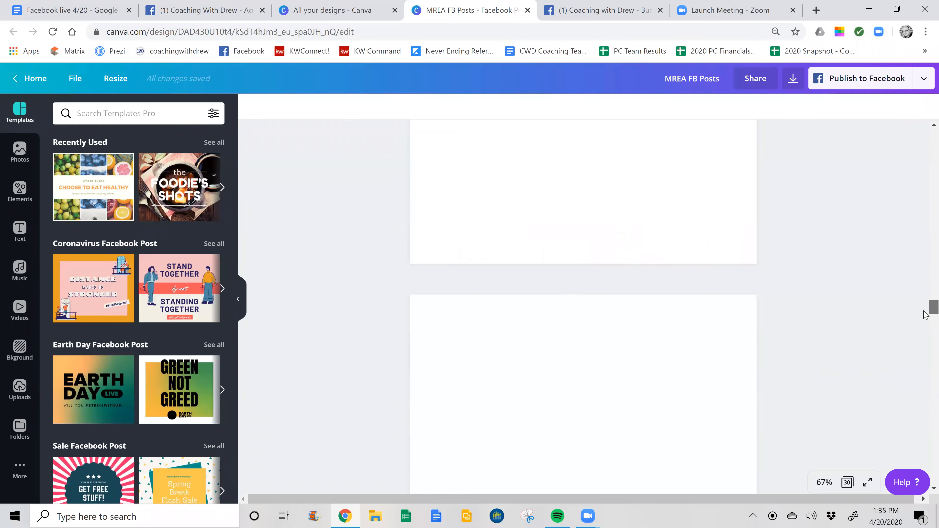
scroll(down, 3)
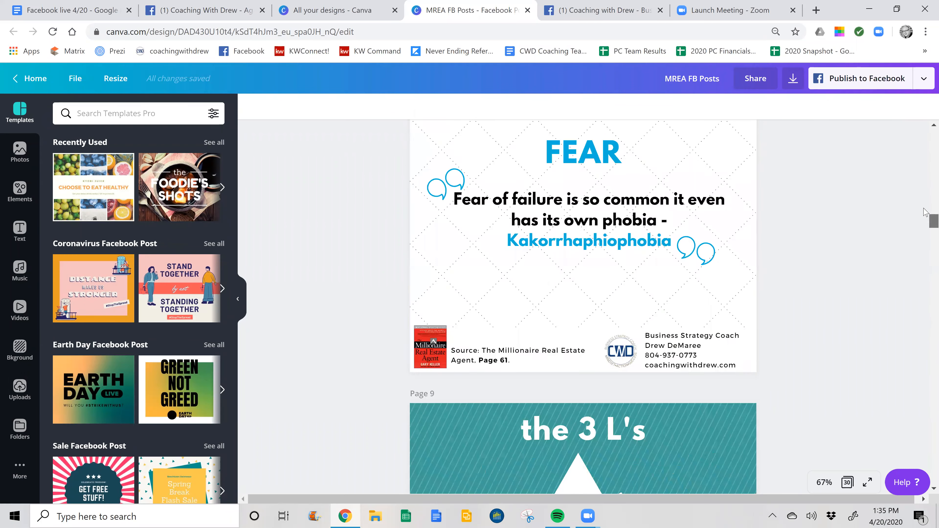
scroll(down, 3)
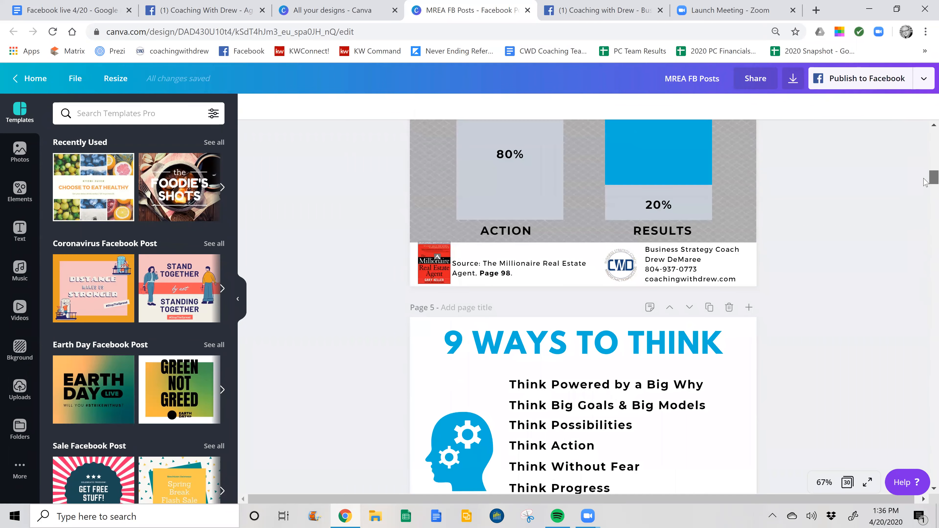
scroll(up, 3)
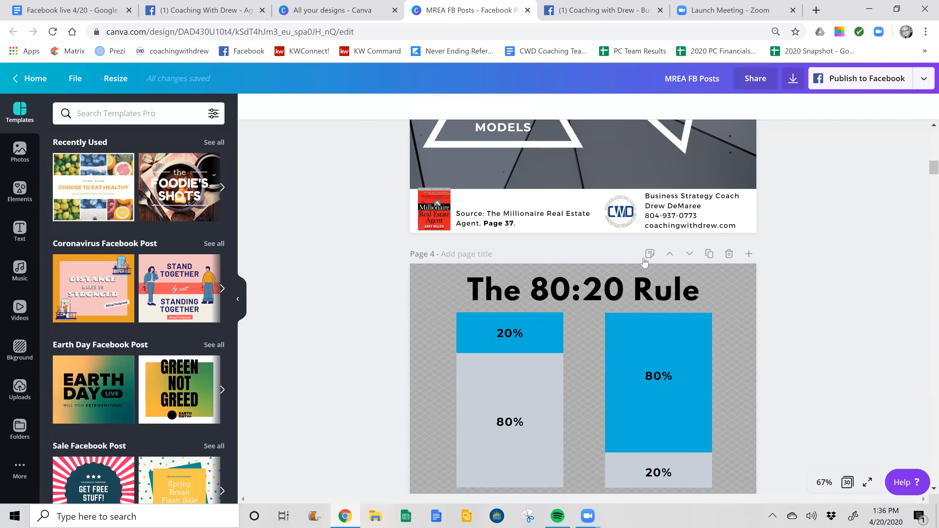
mouse_move(649, 253)
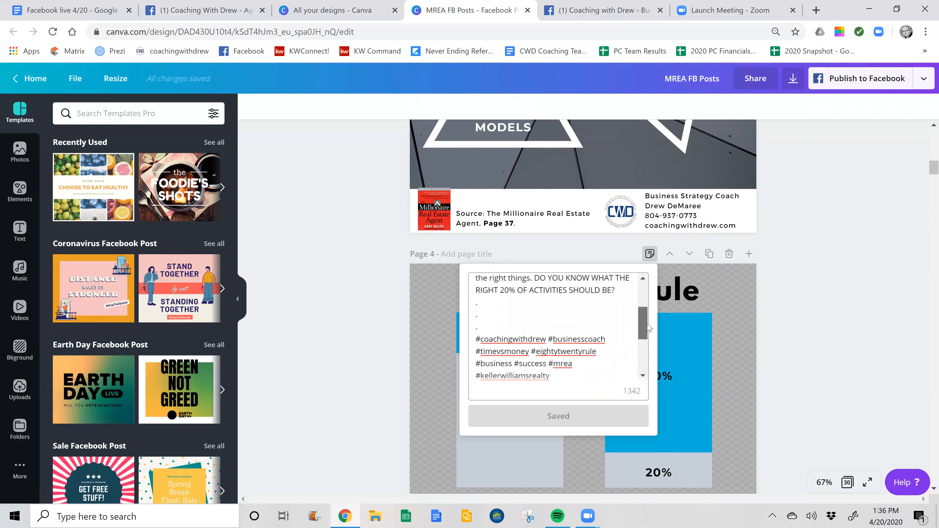
scroll(down, 3)
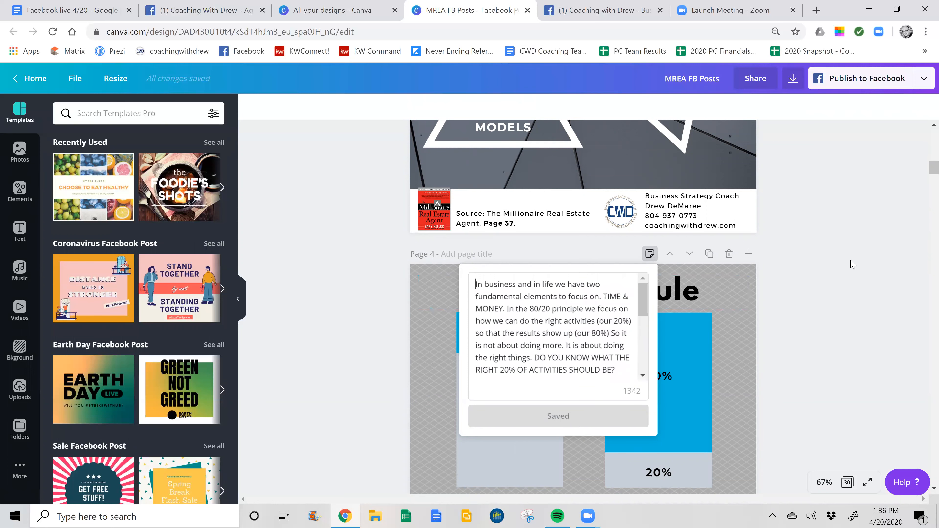
click(649, 254)
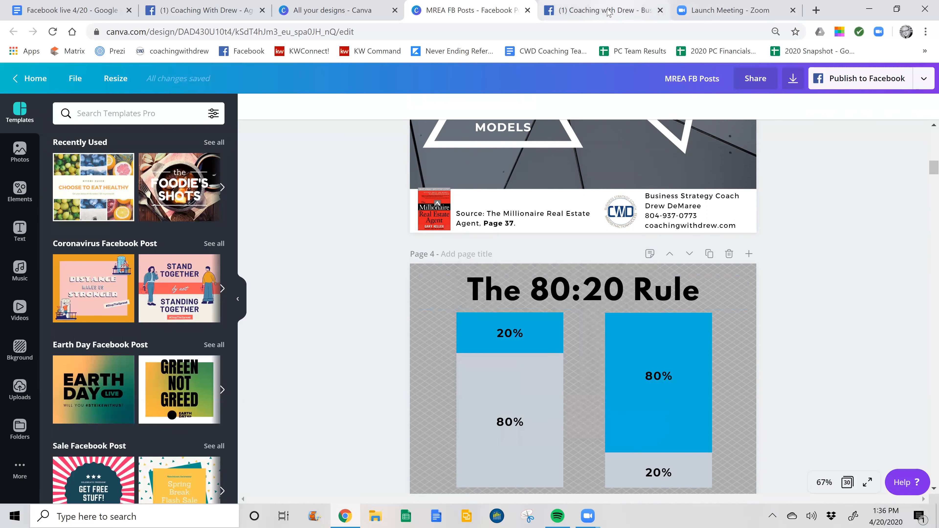
mouse_move(602, 10)
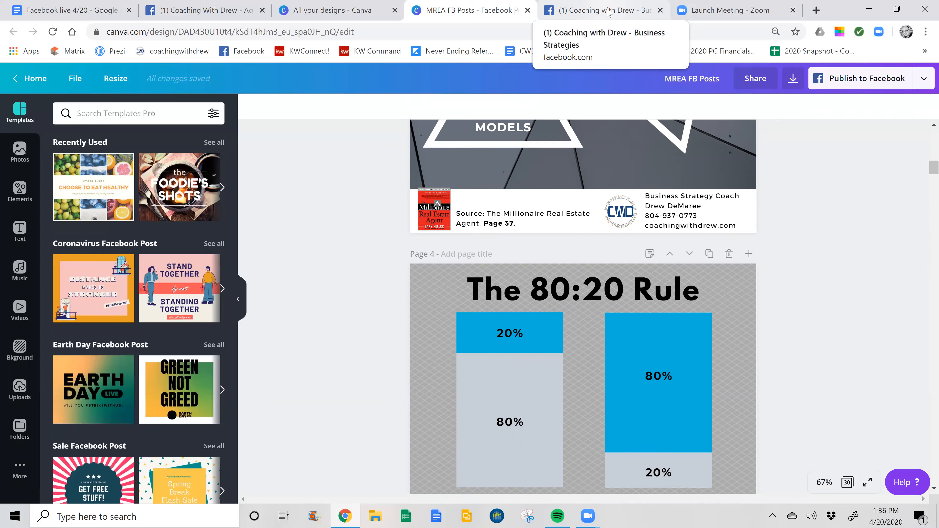
Step: Go from the Facebook news feed to the Coaching with Drew Page and its Create Post box
click(602, 10)
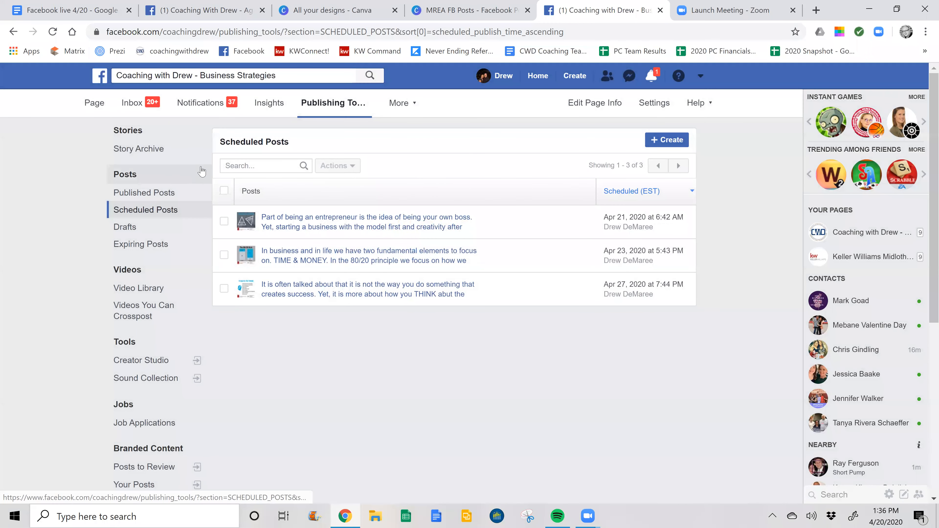
mouse_move(334, 102)
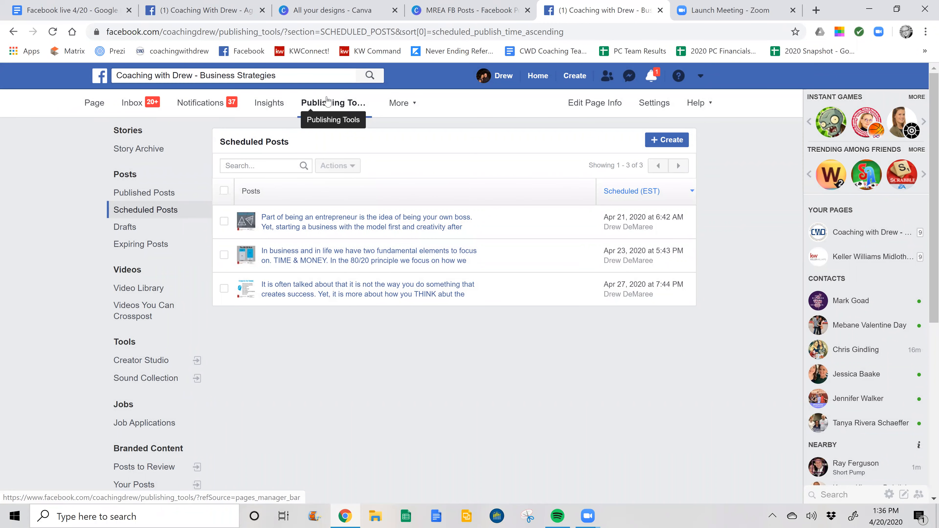
mouse_move(521, 79)
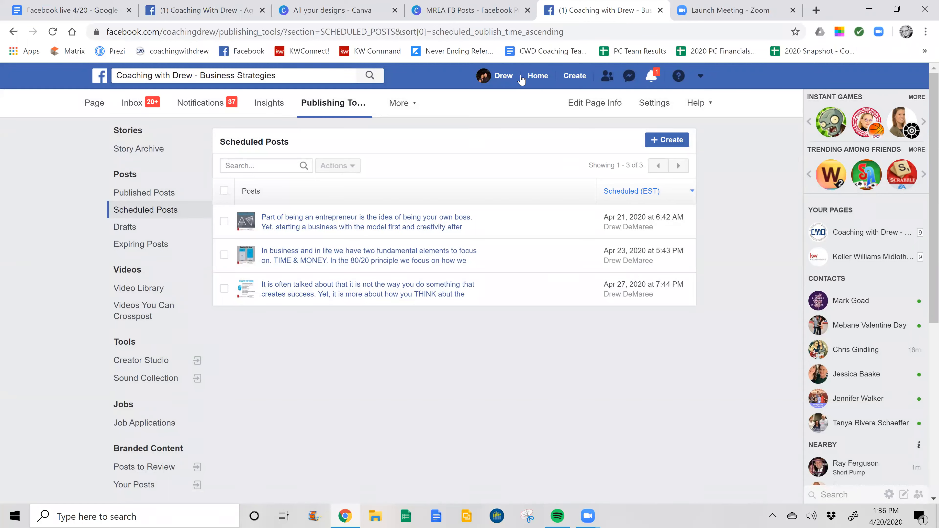
click(537, 75)
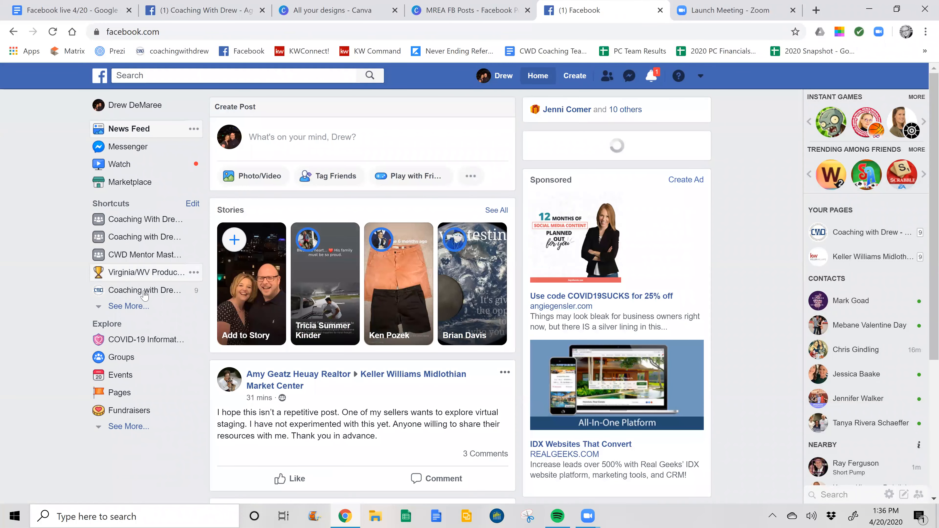
click(144, 291)
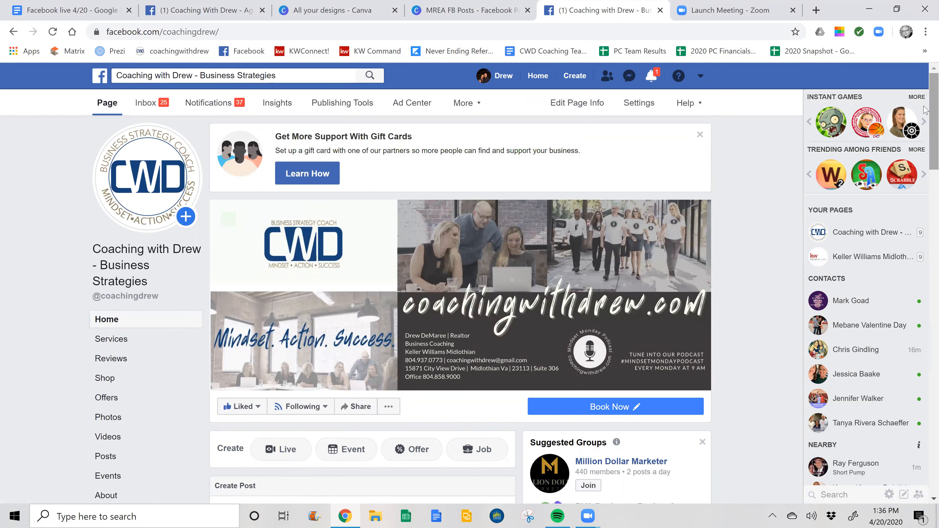
scroll(down, 3)
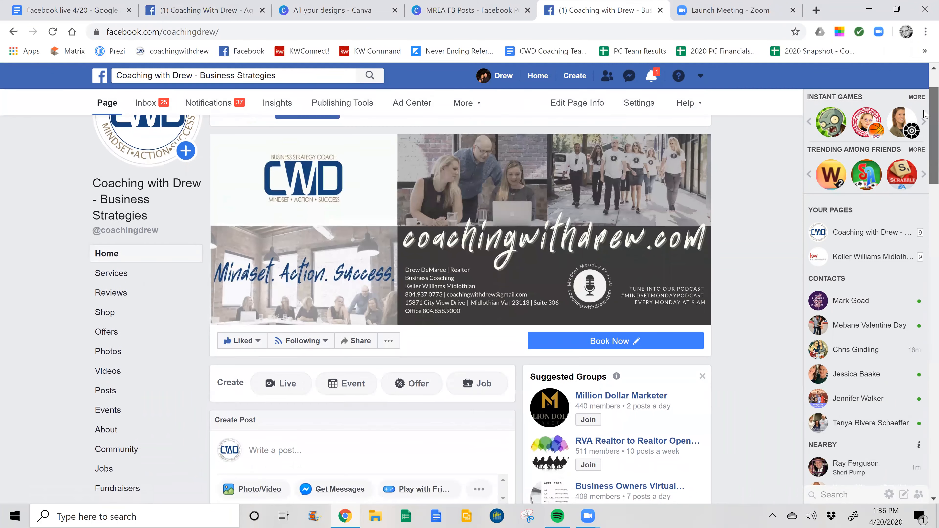
scroll(down, 3)
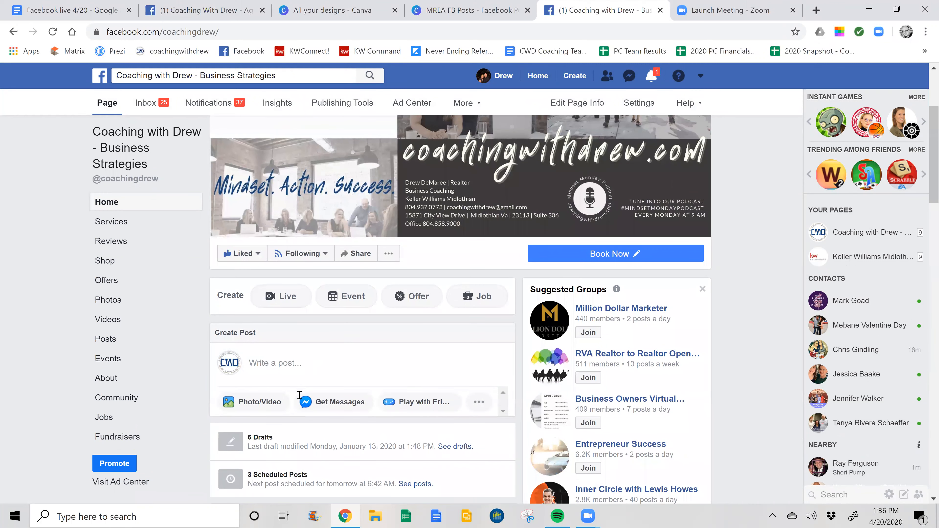
Step: Reach Publishing Tools and list the Page's scheduled posts for April 21, 23 and 27
click(275, 363)
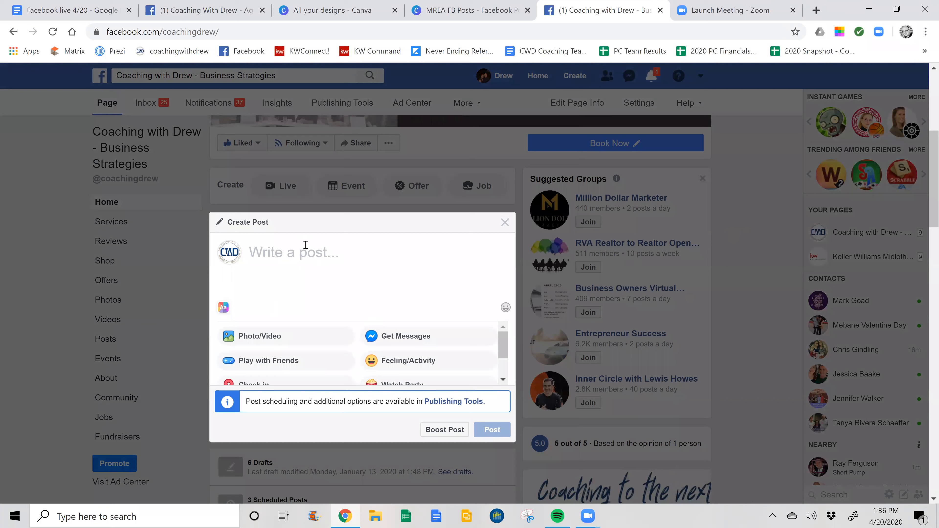
mouse_move(453, 401)
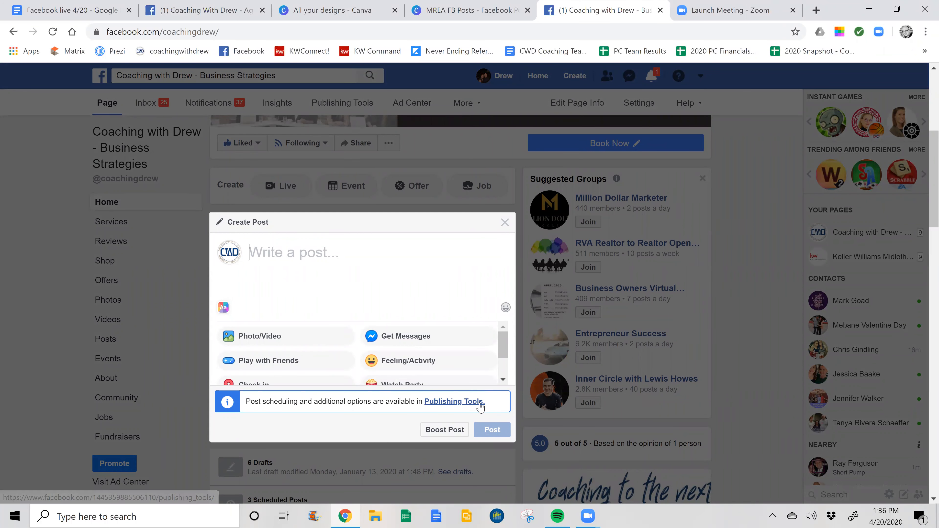
click(454, 401)
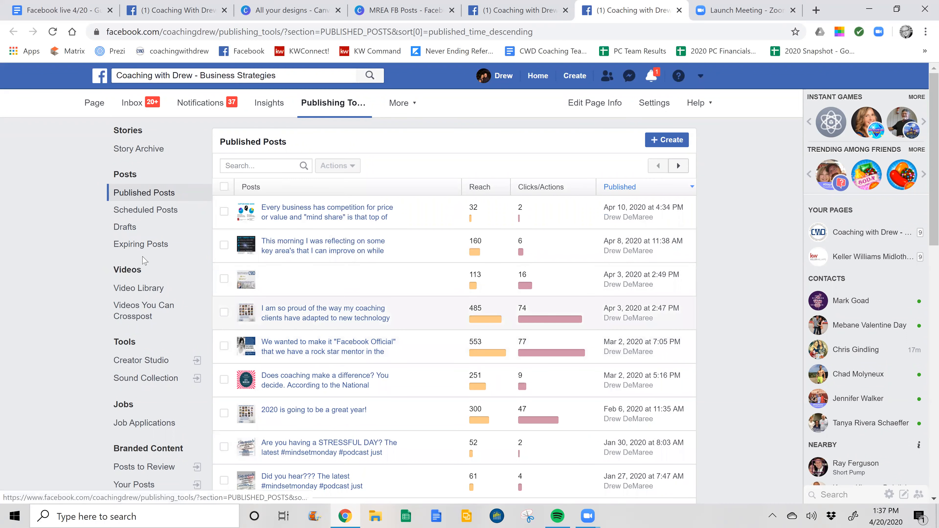
click(145, 210)
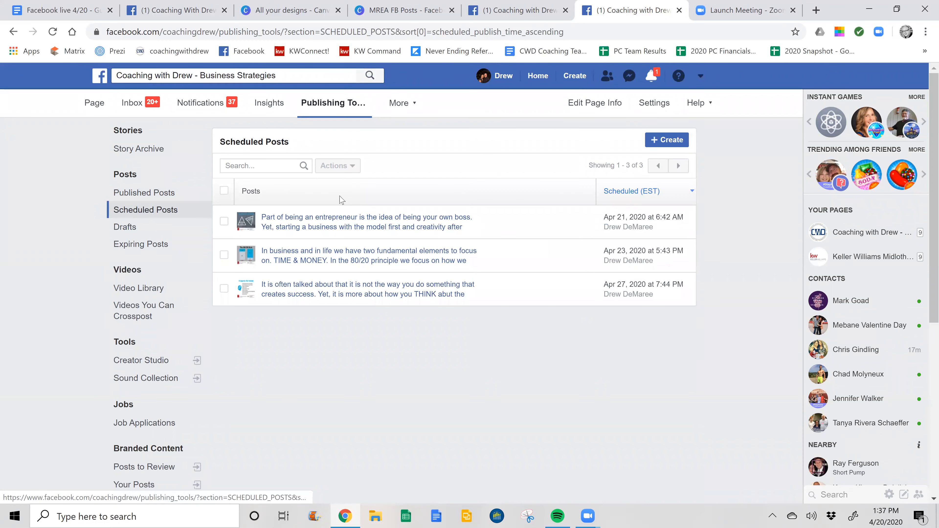
mouse_move(526, 198)
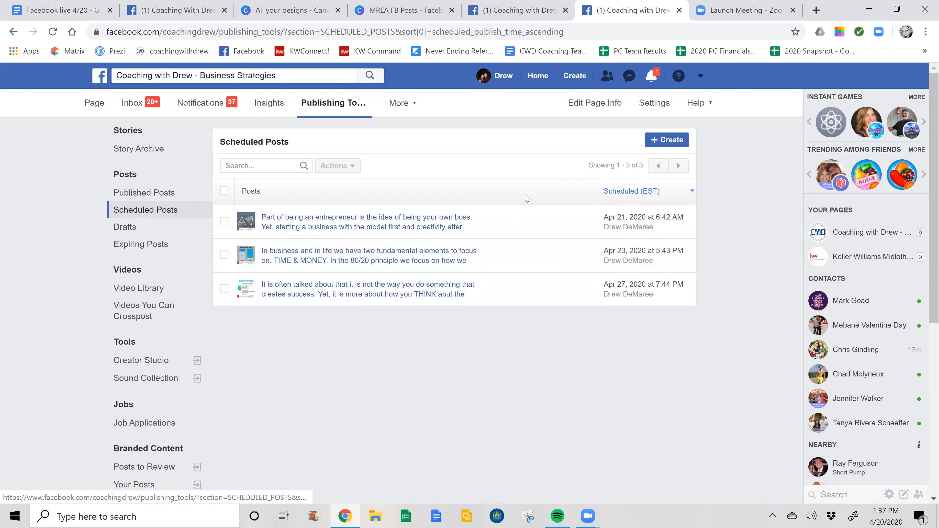
mouse_move(490, 160)
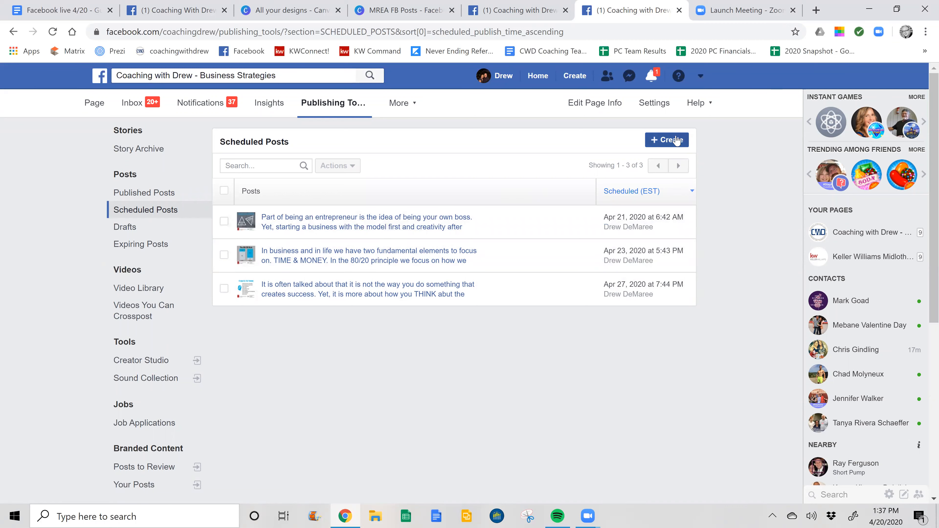
Step: Create a new Page post with the 9 Ways to Think image uploaded as its photo
click(667, 139)
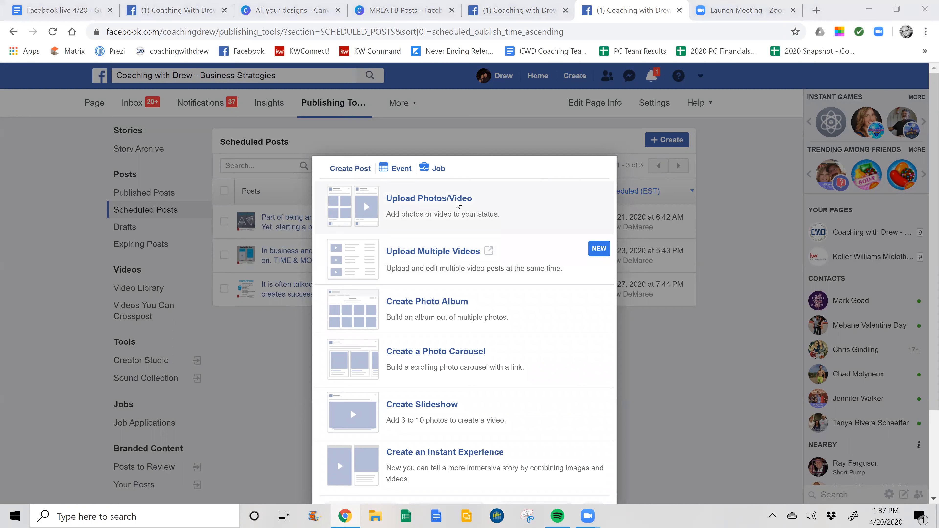
click(429, 198)
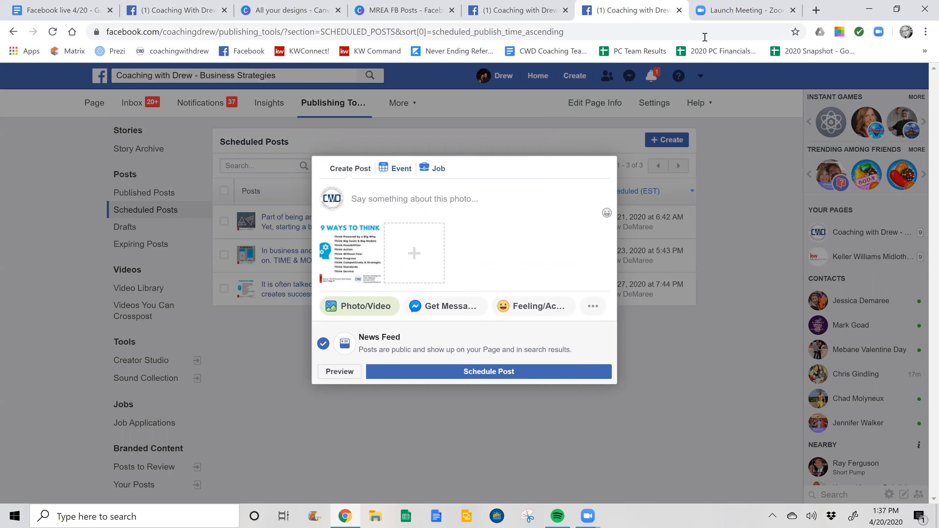
mouse_move(403, 10)
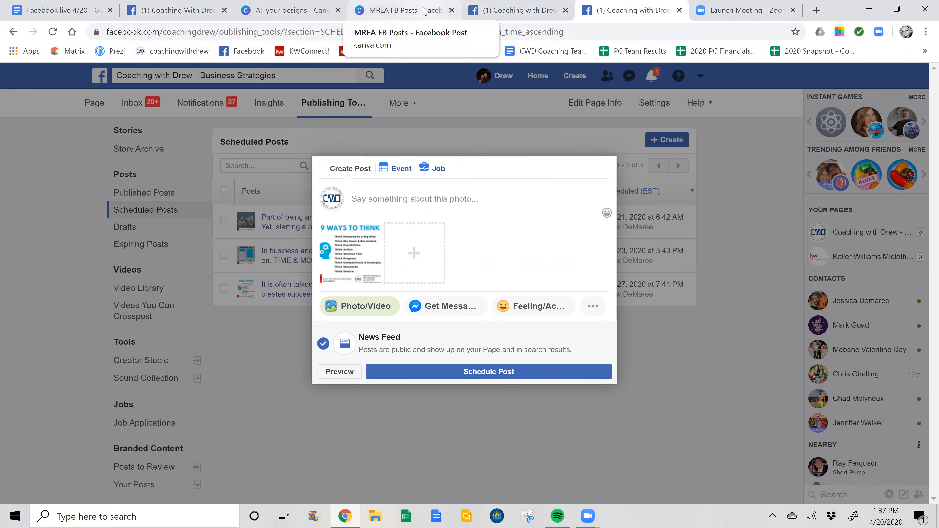
Step: Copy the caption from the notes of Canva's 9 Ways to Think page and return to the Facebook draft
click(400, 10)
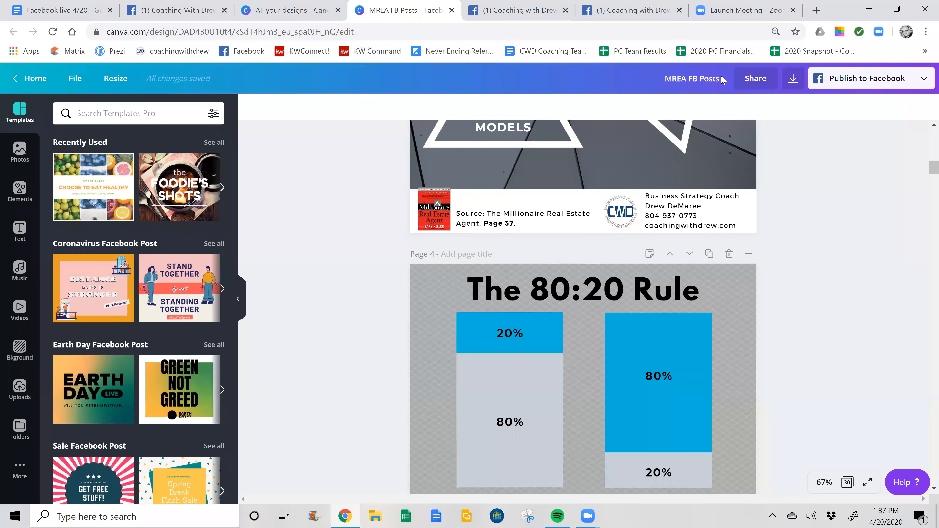
scroll(down, 3)
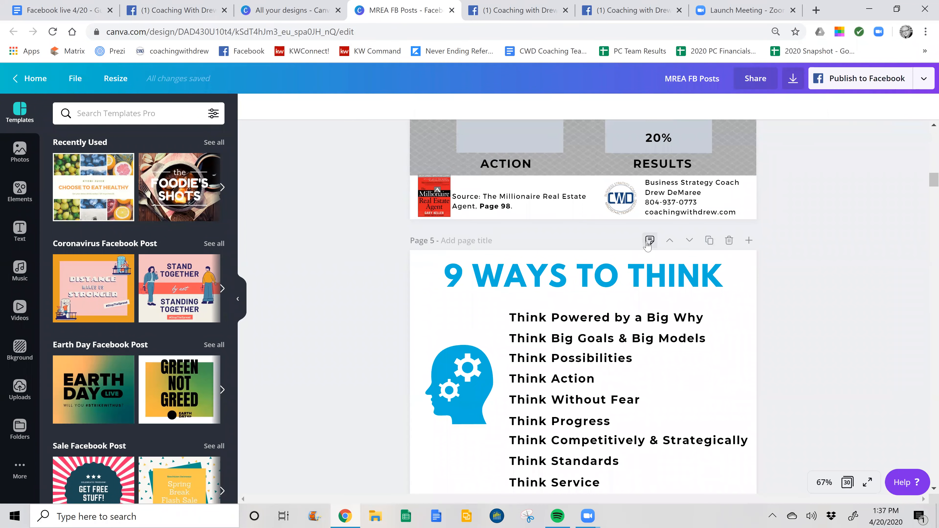
click(649, 241)
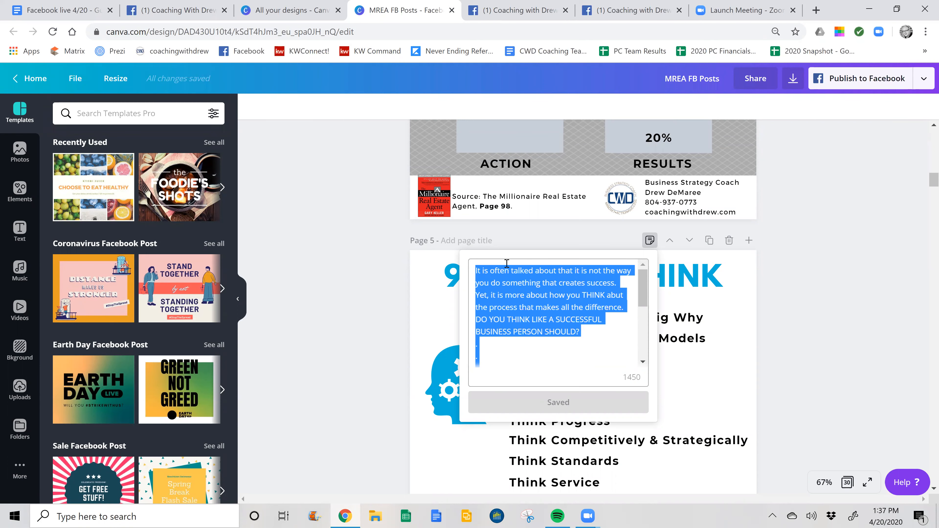
click(632, 10)
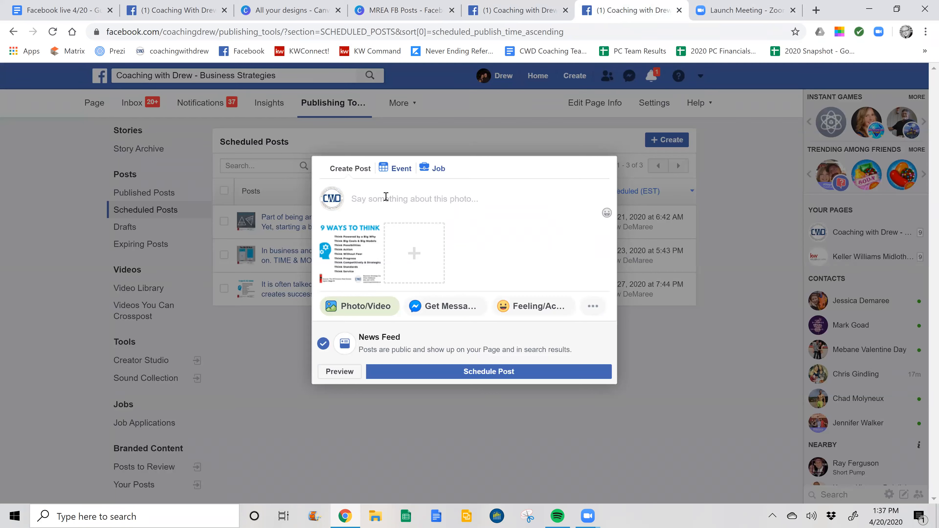
Step: Paste the caption beginning 'It is often talked about...' and bring up the post's scheduling options
text(It is often talked about that it is not the way you do something that creates success. Yet, it is more about how you THINK abut the process that makes all the difference. DO YOU THINK LIKE A SUCCESSFUL BUSINESS PERSON)
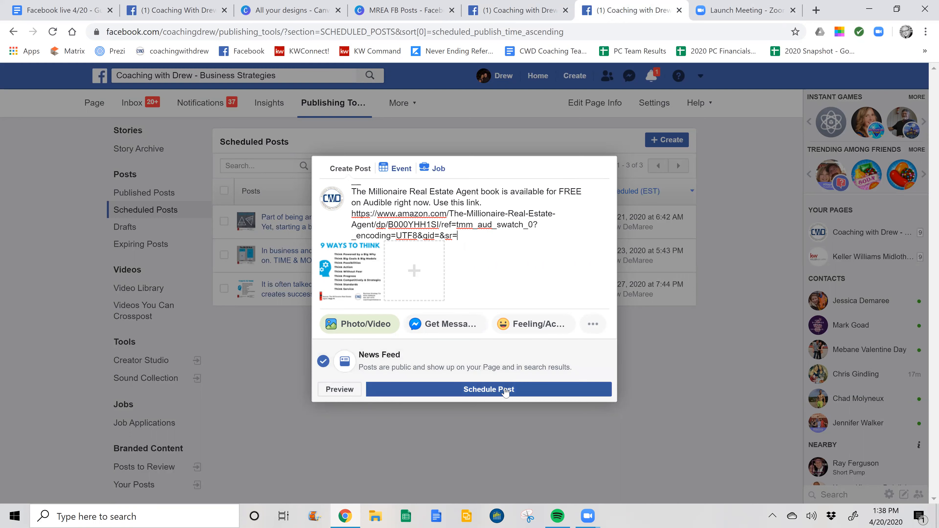
click(488, 390)
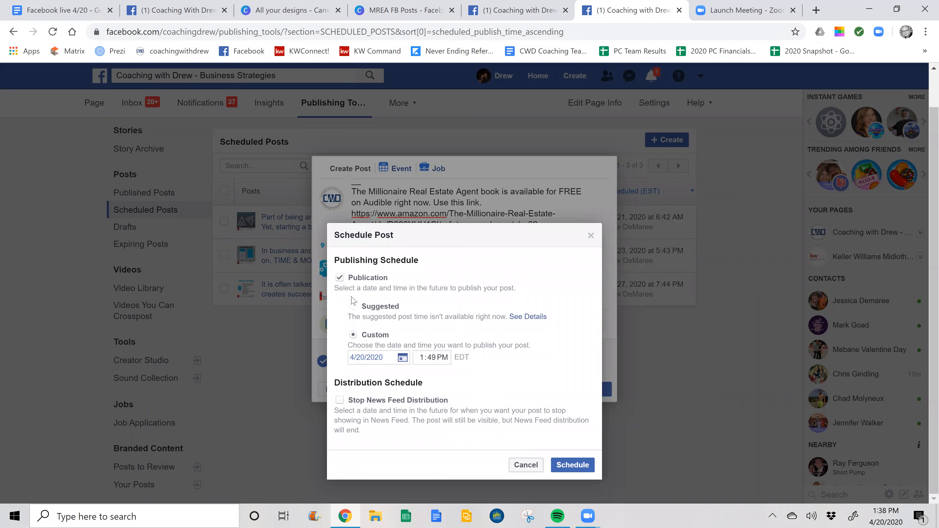
Step: Schedule the post for April 27, 2020 at 6:49 AM and confirm
click(401, 358)
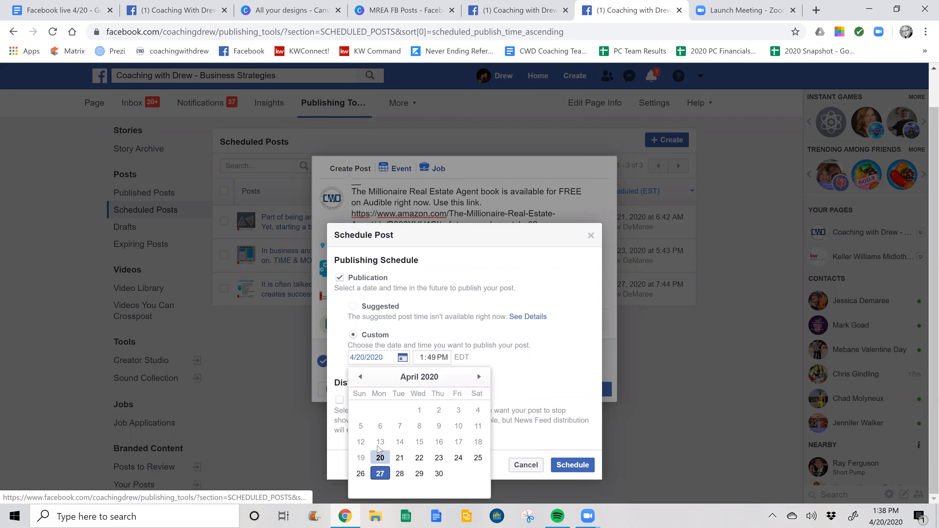
click(380, 473)
text(6)
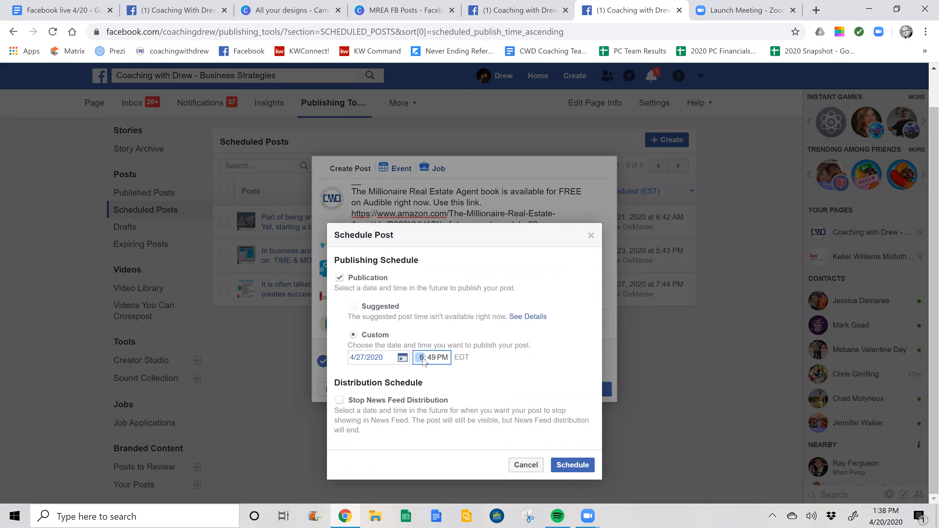
click(441, 358)
text(A)
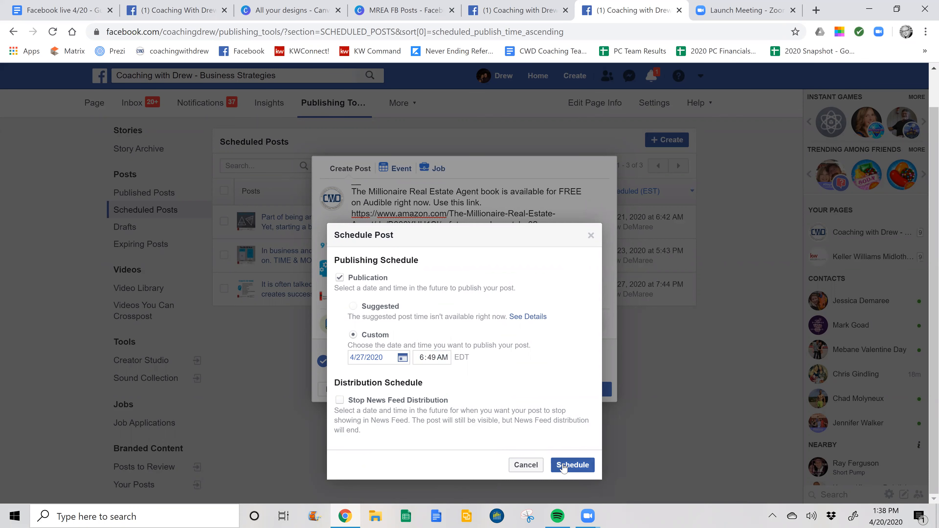
click(572, 465)
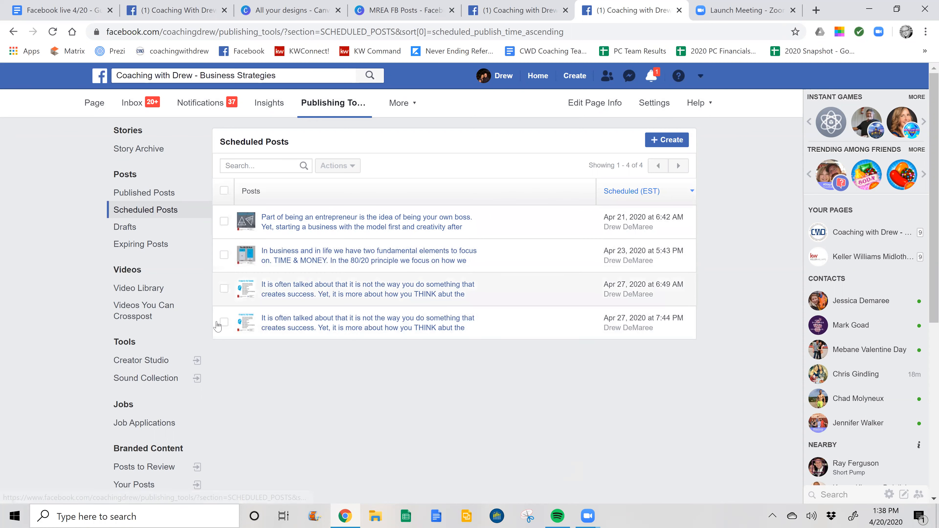
Step: Delete the duplicate 9 Ways to Think post scheduled for April 27 at 7:44 PM
click(224, 321)
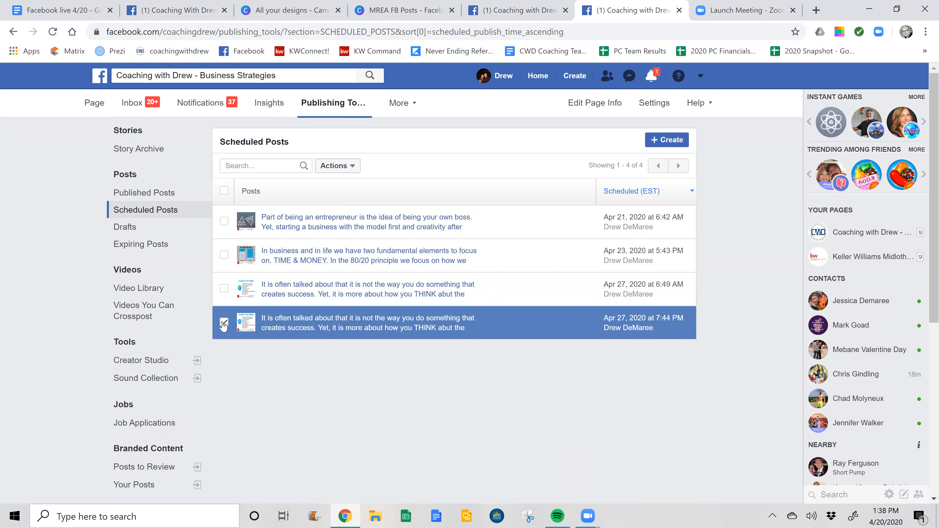
click(225, 323)
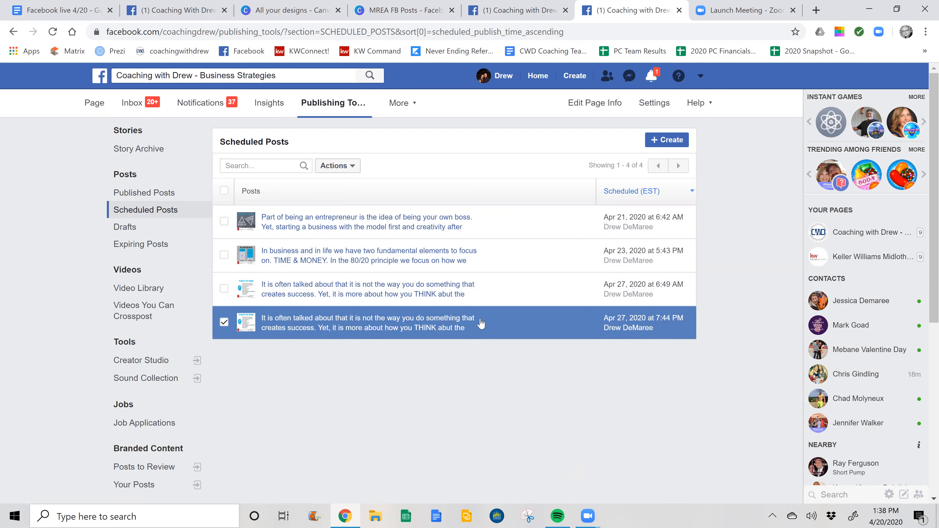
mouse_move(350, 323)
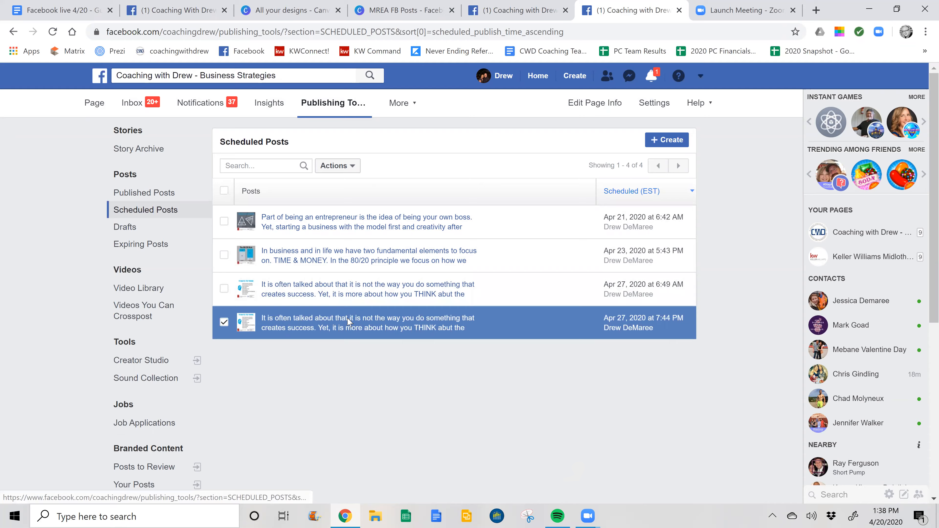
click(368, 323)
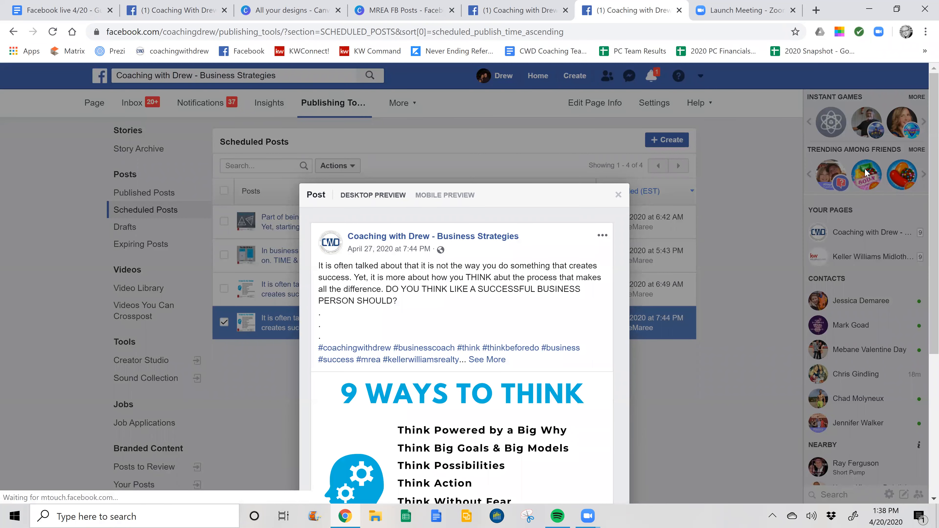
click(613, 466)
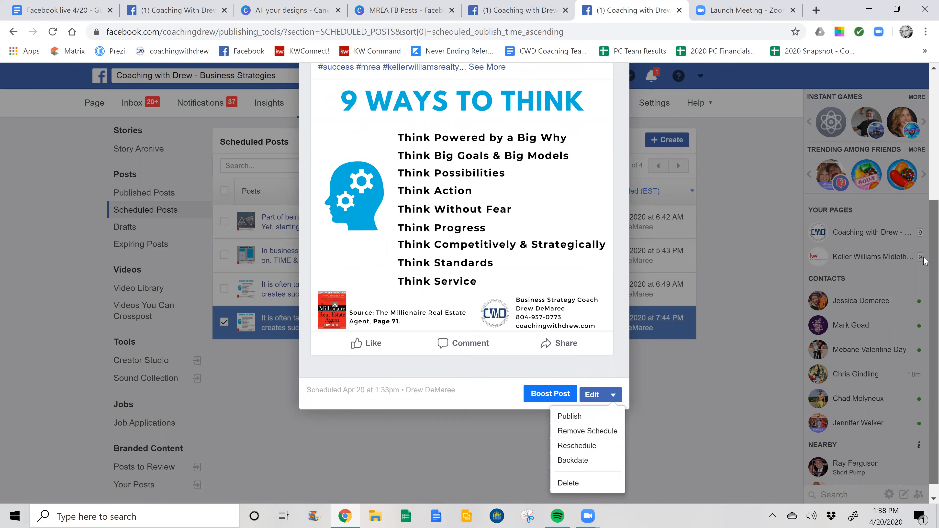
click(568, 483)
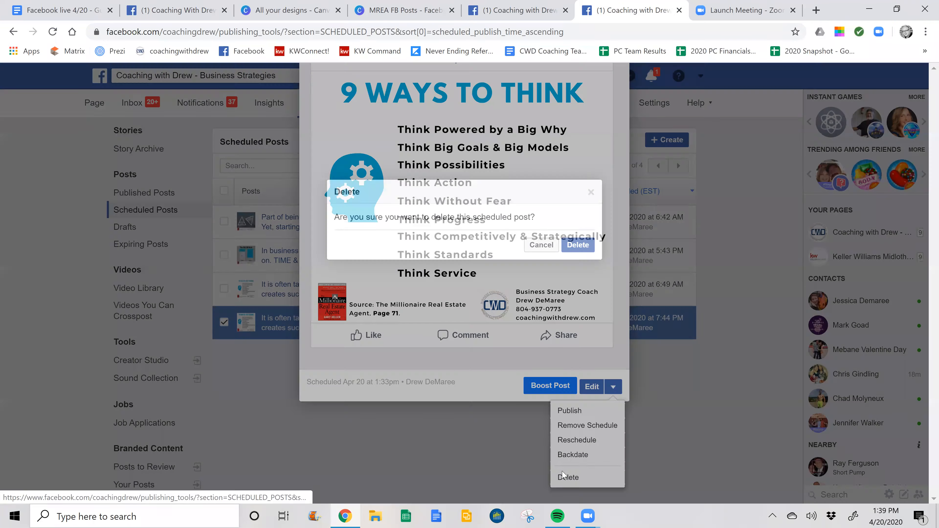
click(577, 245)
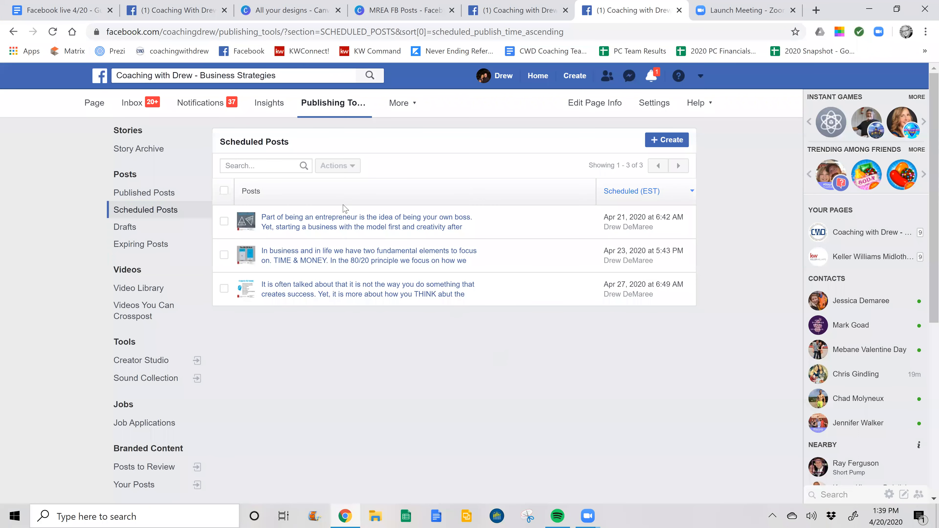
mouse_move(623, 192)
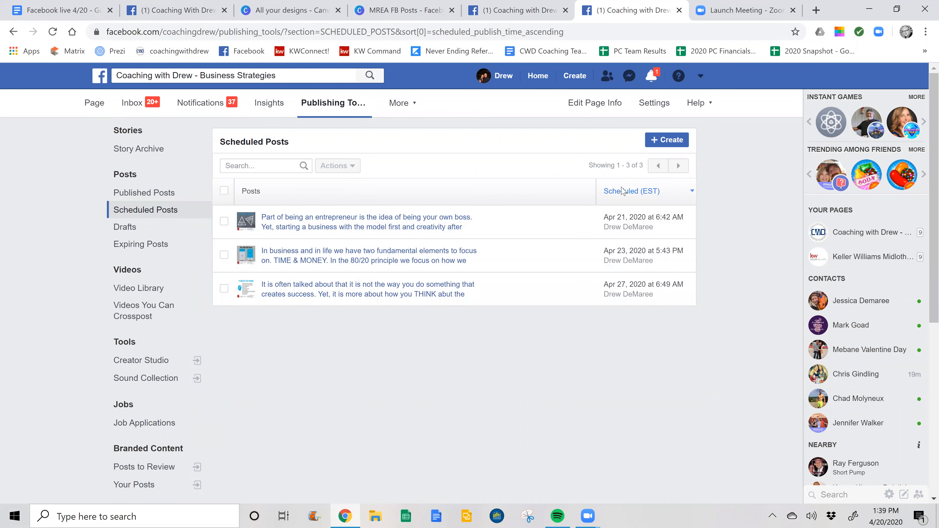
mouse_move(316, 399)
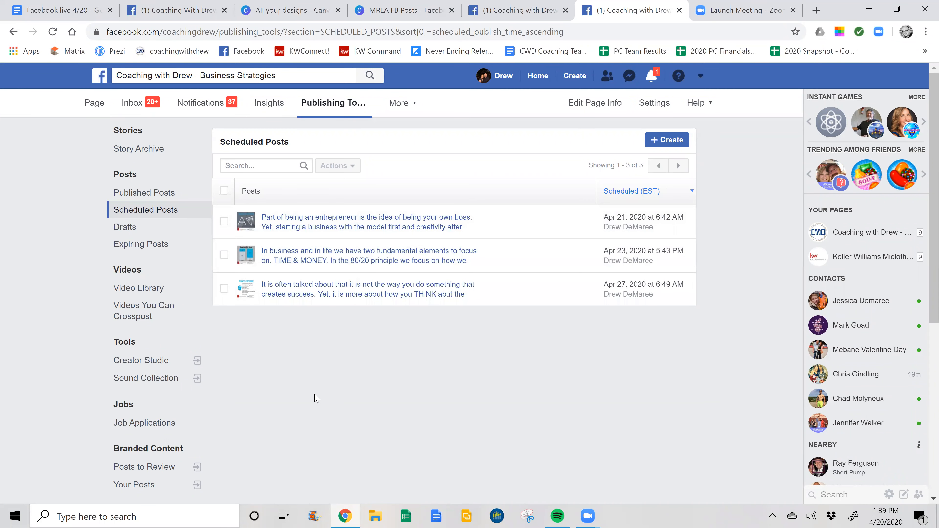